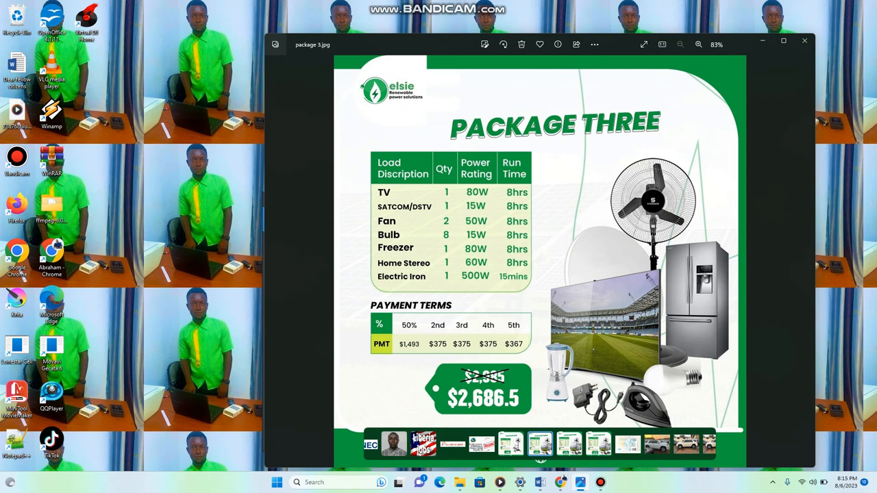
Close the Photos window showing the Package Three solar flyer
{"action": "left_click", "coordinate": [806, 262]}
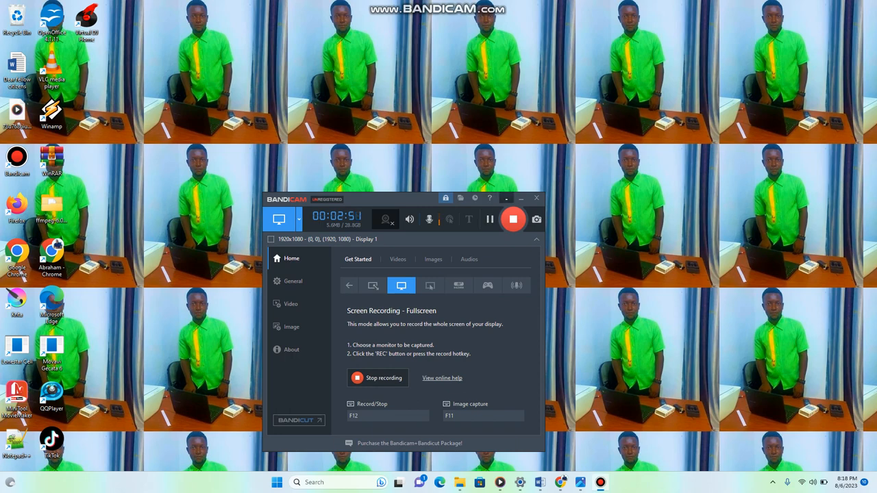
Minimize Bandicam and bring the Smart AI Chrome window to the front
{"action": "left_click", "coordinate": [521, 198]}
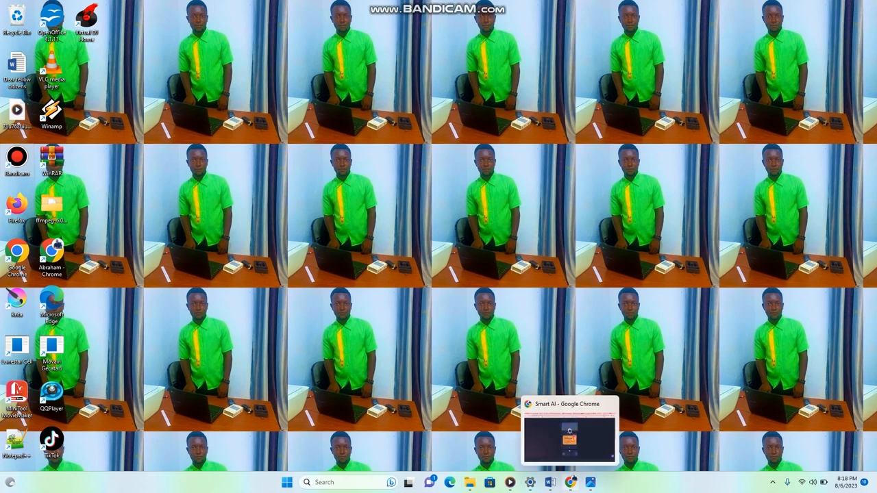
{"action": "left_click", "coordinate": [569, 443]}
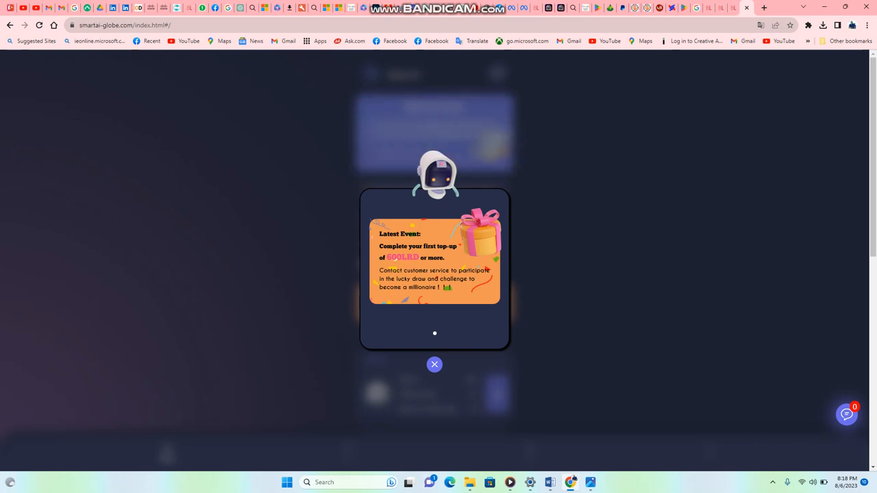
Dismiss the latest-event popup and go to the Recharge page
{"action": "left_click", "coordinate": [434, 365]}
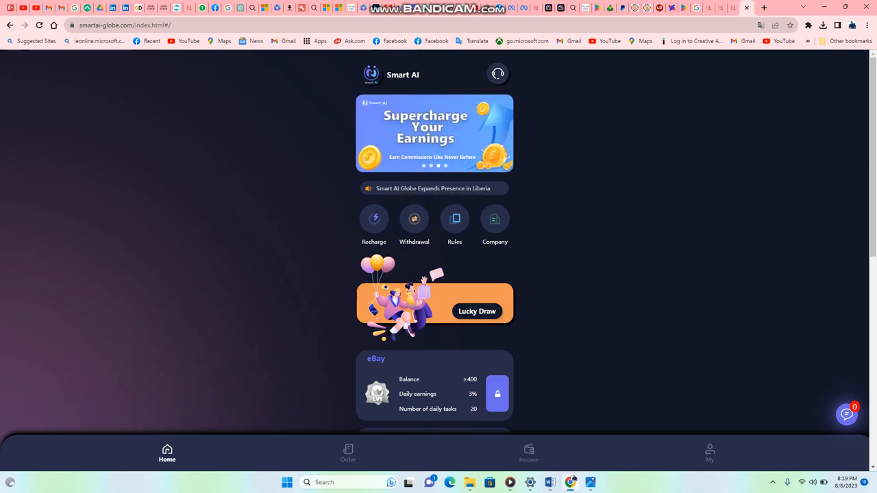
{"action": "left_click", "coordinate": [373, 219]}
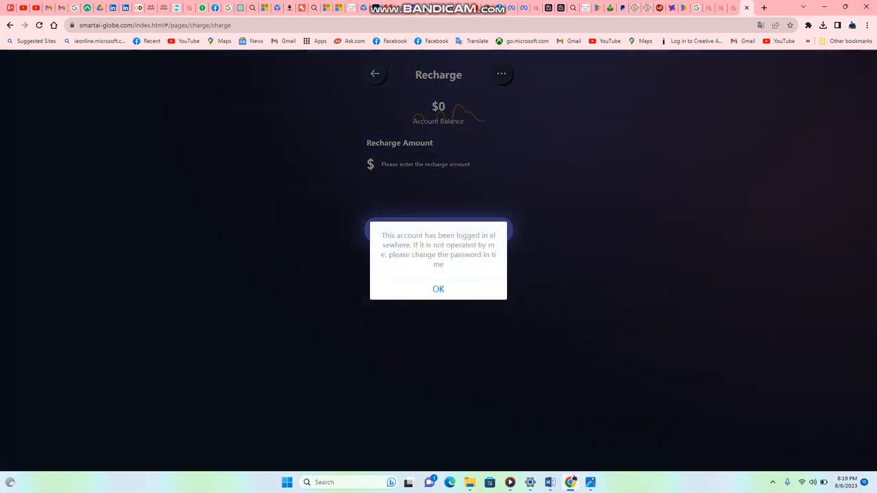
Acknowledge the logged-in-elsewhere alert and sign in with the saved login, declining Windows Hello
{"action": "left_click", "coordinate": [438, 289]}
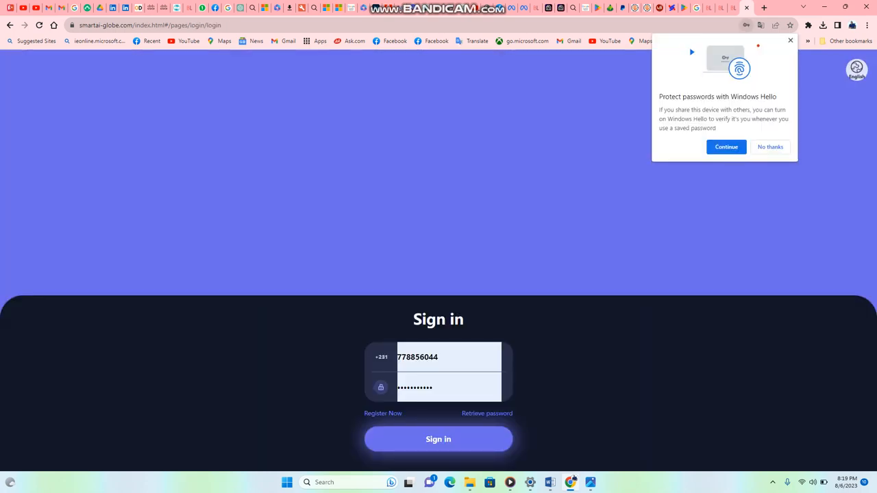
{"action": "left_click", "coordinate": [449, 387]}
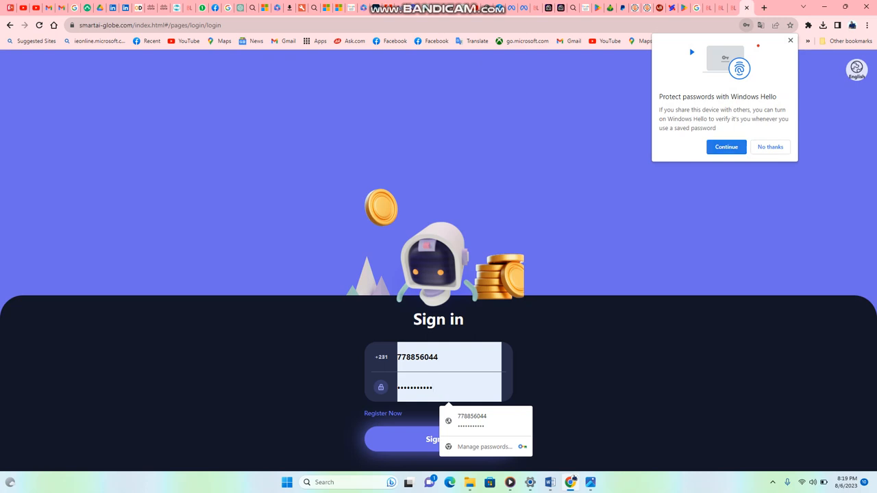
{"action": "left_click", "coordinate": [771, 147]}
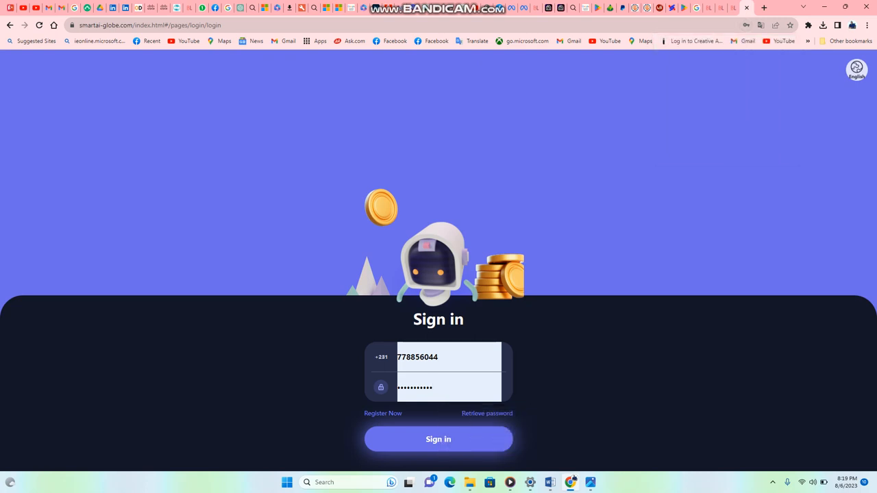
{"action": "left_click", "coordinate": [438, 439]}
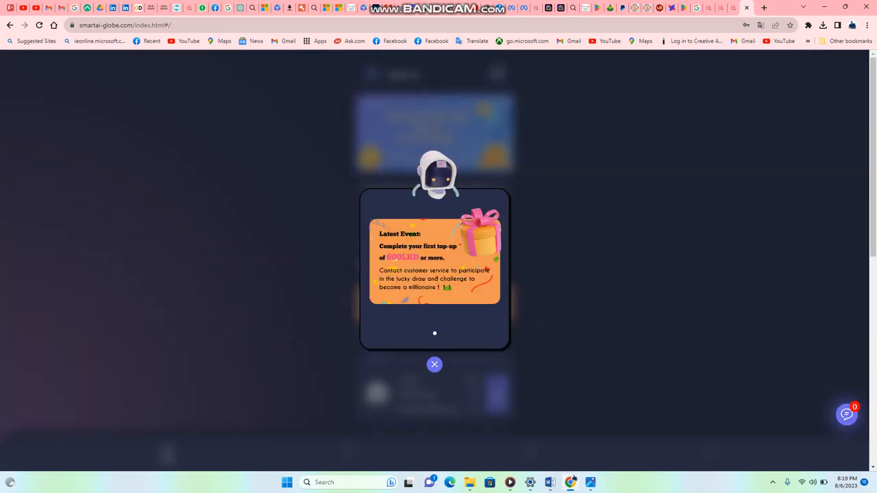
Close the event popup and open the Recharge page with preset amounts
{"action": "left_click", "coordinate": [435, 364]}
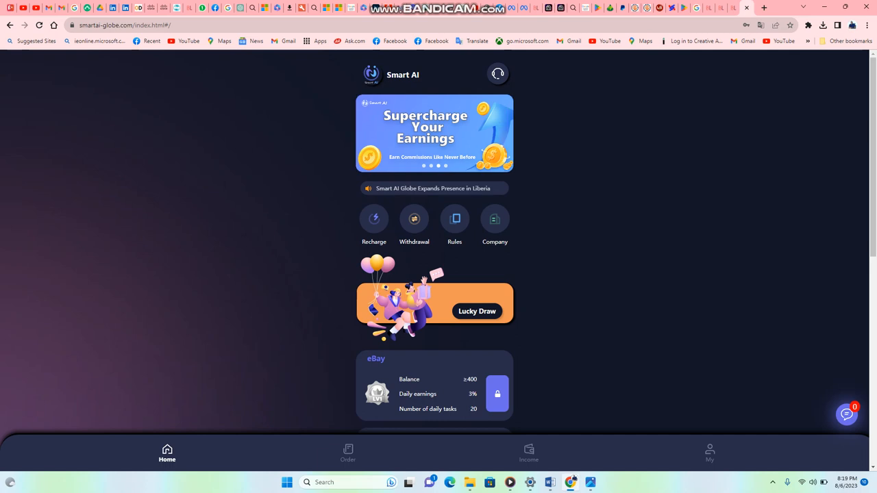
{"action": "left_click", "coordinate": [374, 219]}
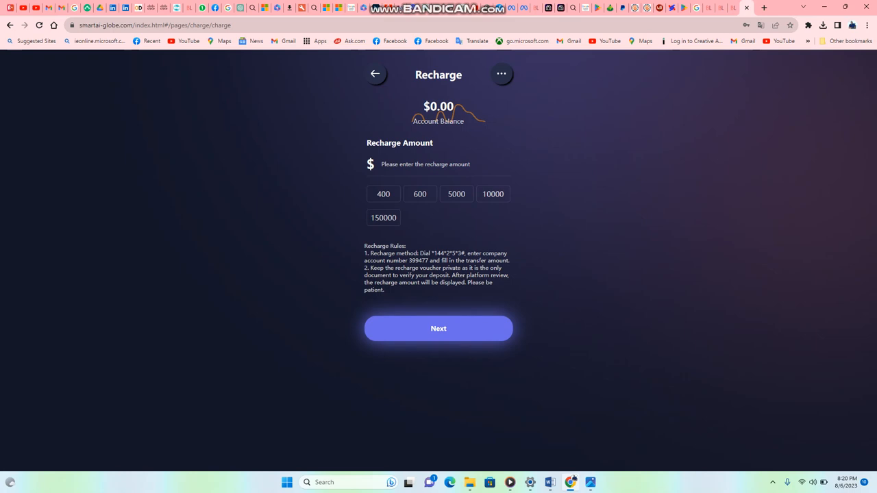
Dismiss the missing-amount warning, enter a $700 recharge amount, and continue
{"action": "left_click", "coordinate": [438, 328]}
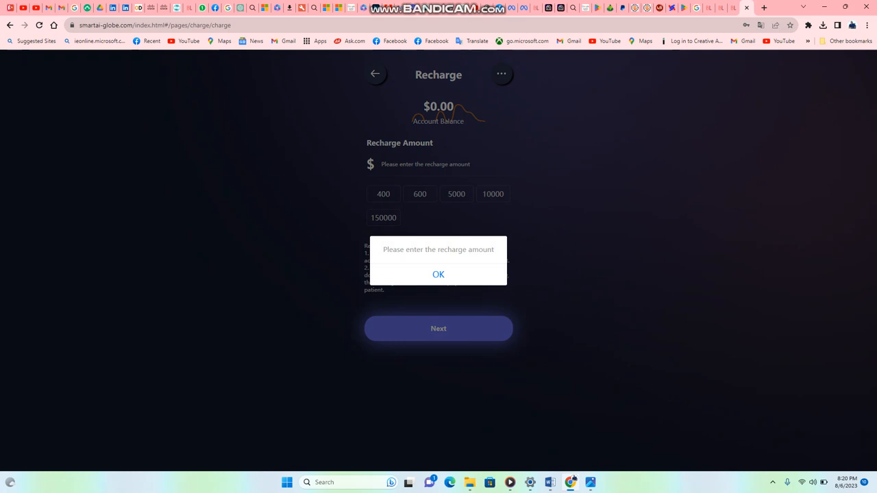
{"action": "left_click", "coordinate": [437, 275]}
{"action": "type", "text": "7"}
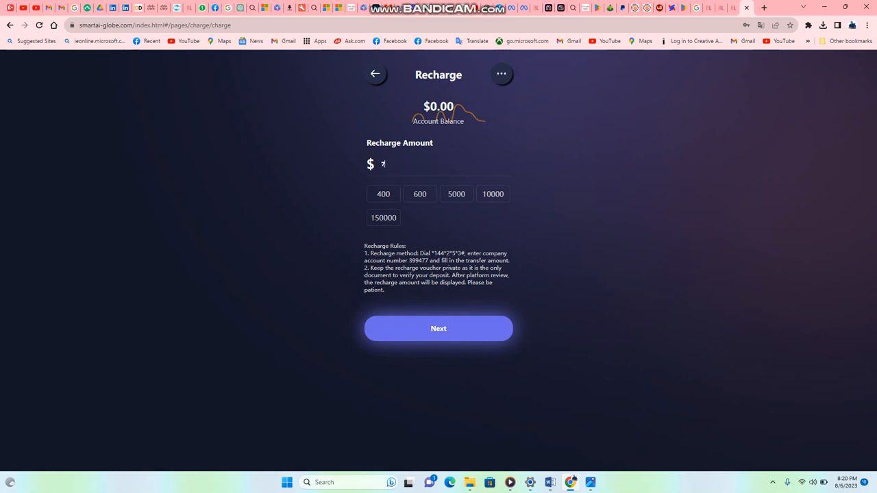
{"action": "type", "text": "00"}
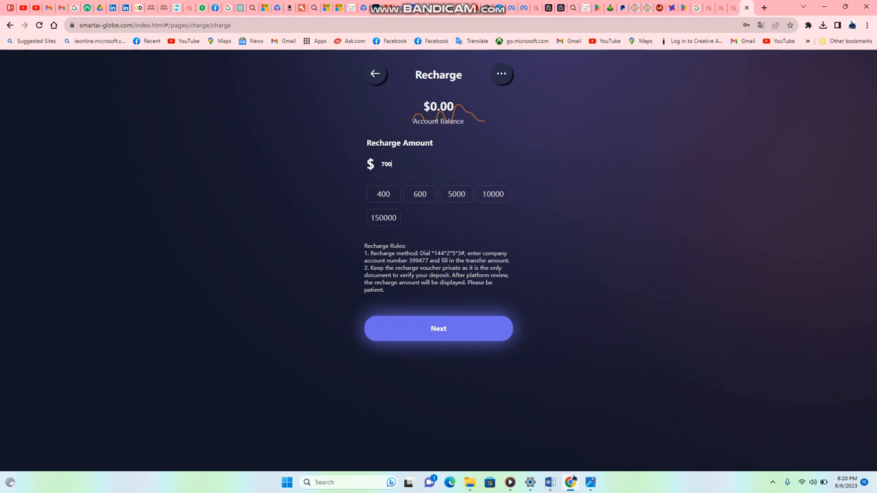
{"action": "left_click", "coordinate": [438, 329]}
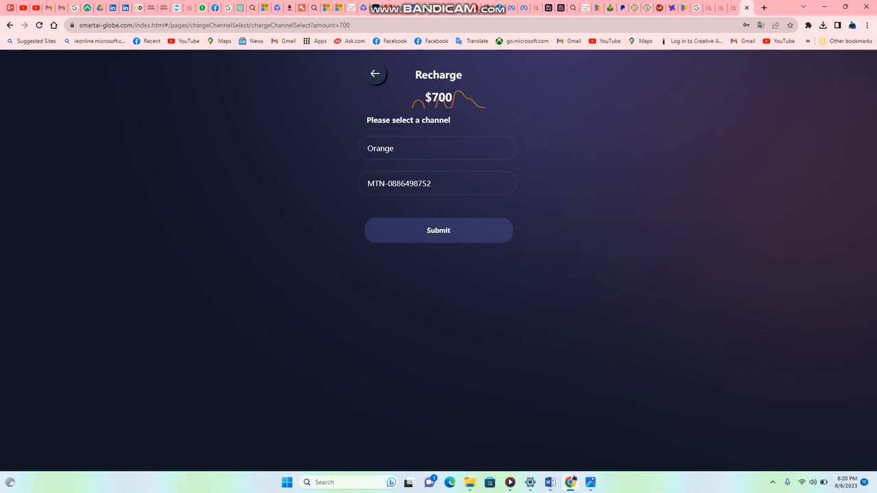
View the Orange channel's transfer details, then return home and dismiss the event popup
{"action": "left_click", "coordinate": [437, 148]}
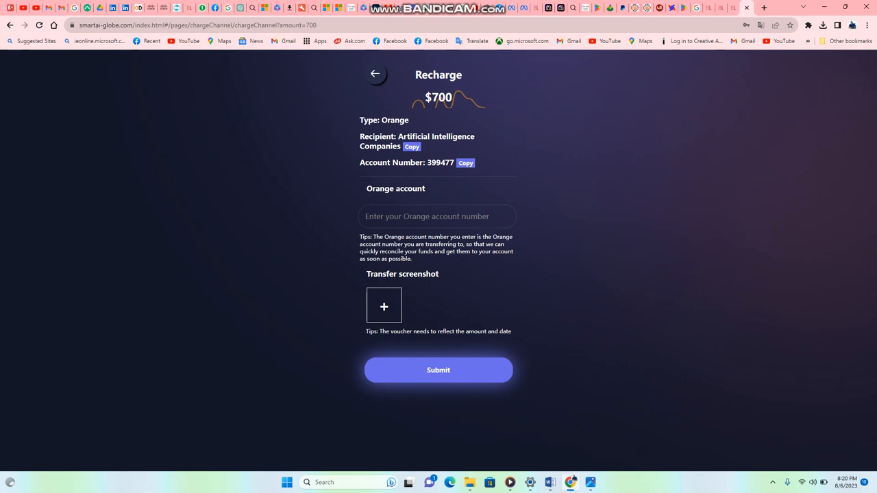
{"action": "left_click", "coordinate": [376, 74]}
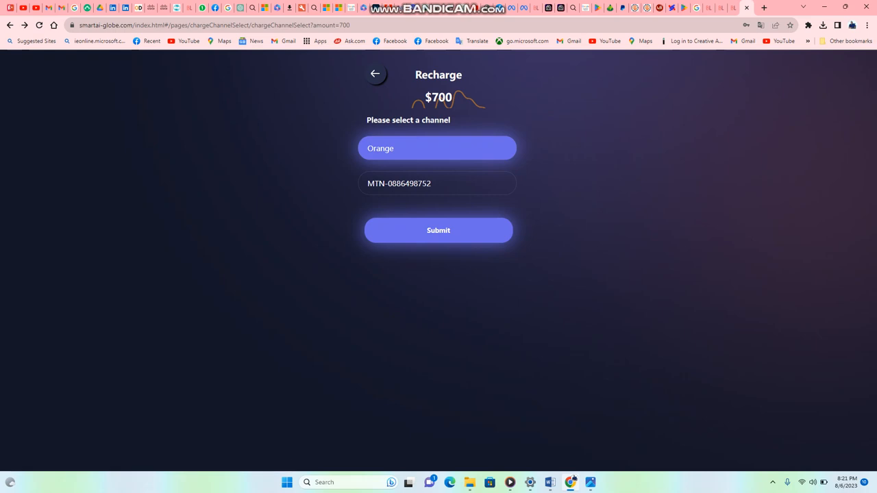
{"action": "left_click", "coordinate": [376, 76]}
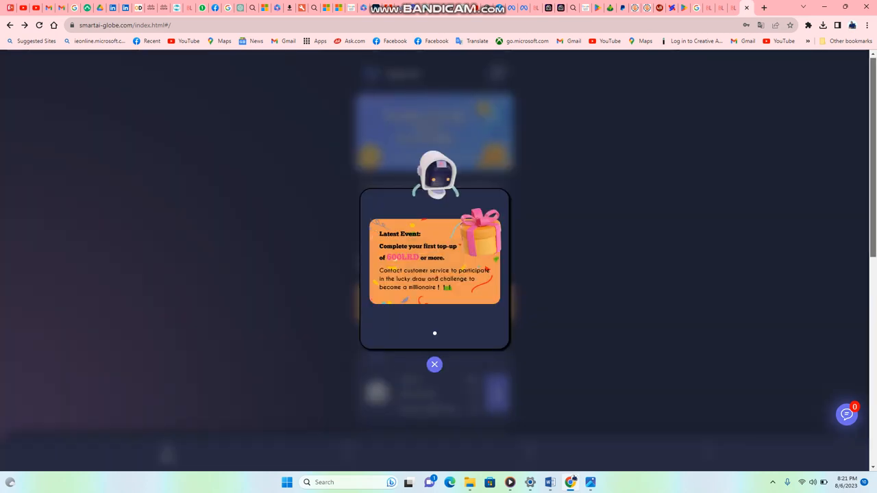
{"action": "left_click", "coordinate": [435, 365]}
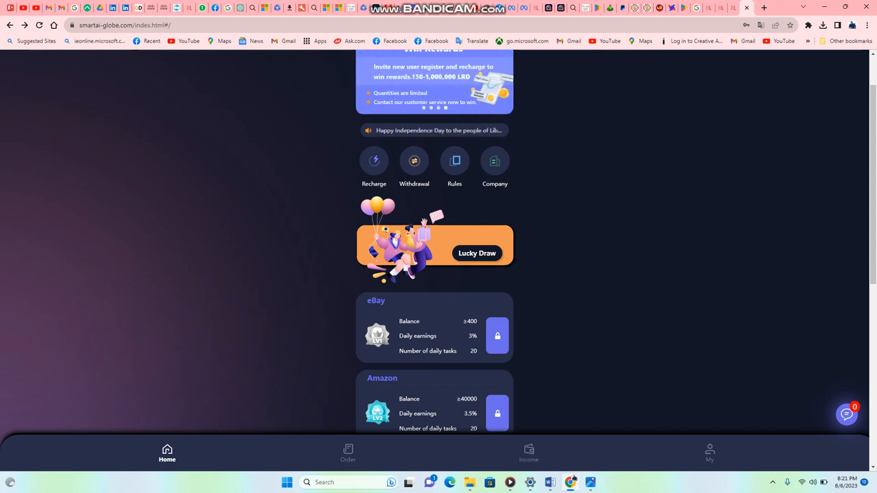
Open the My page showing the 0.00 balance and account menu
{"action": "left_click", "coordinate": [709, 450]}
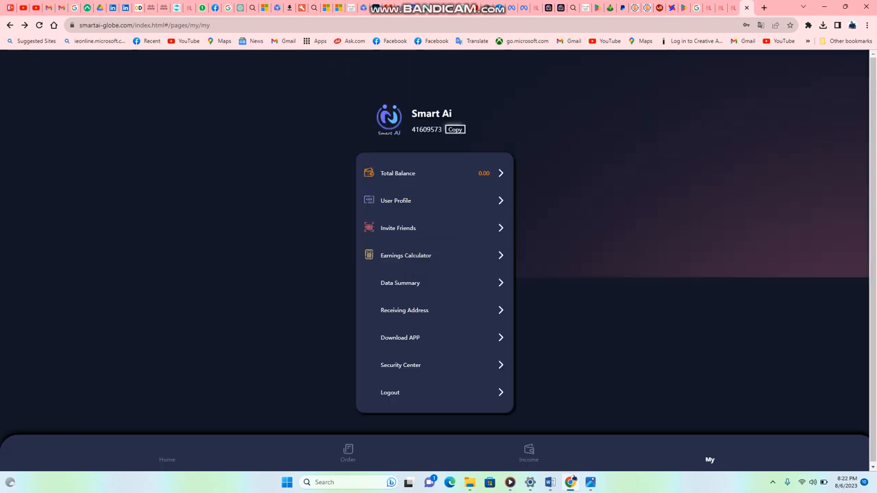
Open Invite Friends from the My menu and copy the invitation link
{"action": "left_click", "coordinate": [398, 228]}
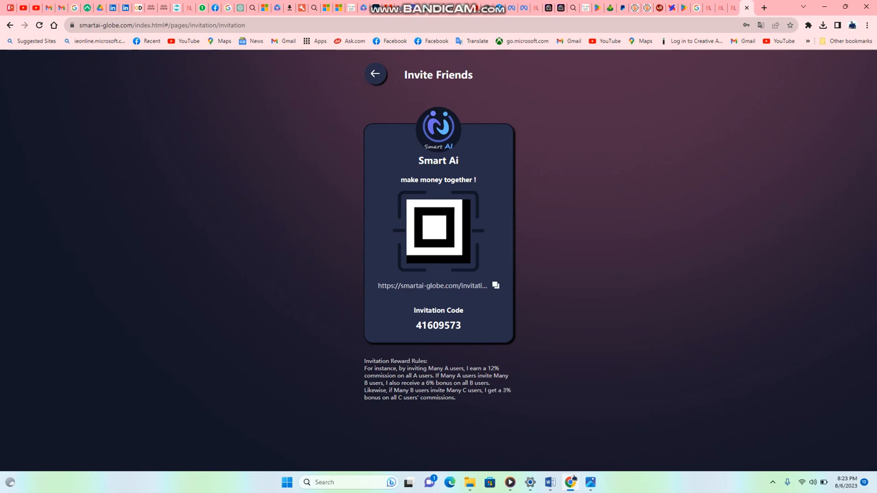
{"action": "left_click", "coordinate": [496, 285]}
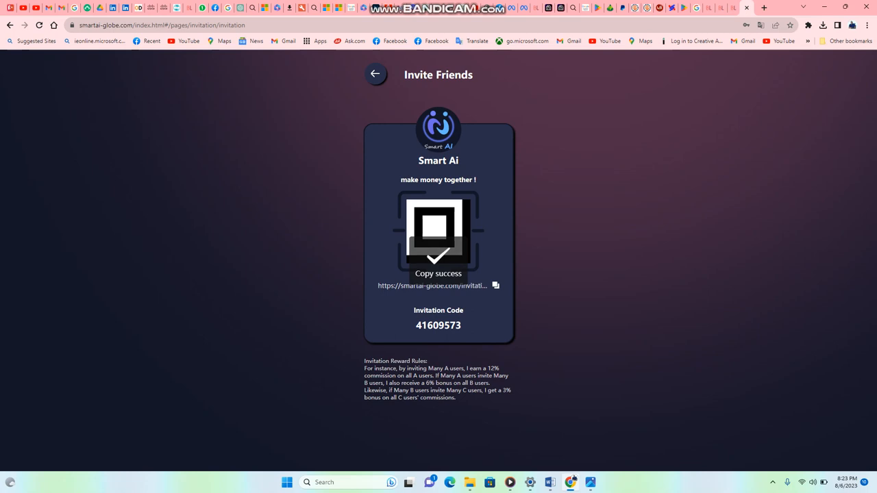